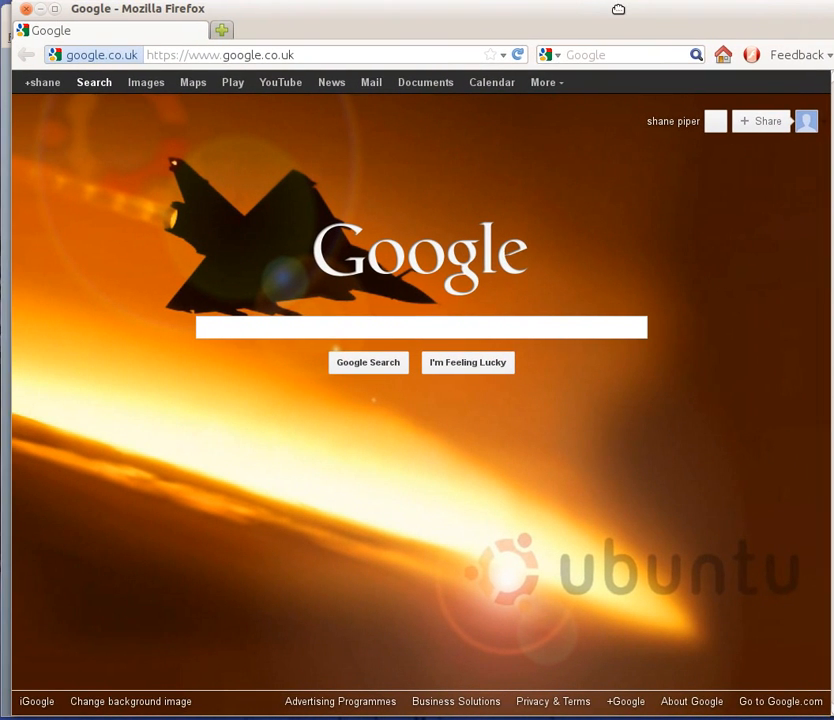
# Step: Go to extensions.openoffice.org in Firefox and show the Highest Rated extensions list
pyautogui.click(220, 55)
pyautogui.write('extensions.openoffice.org')
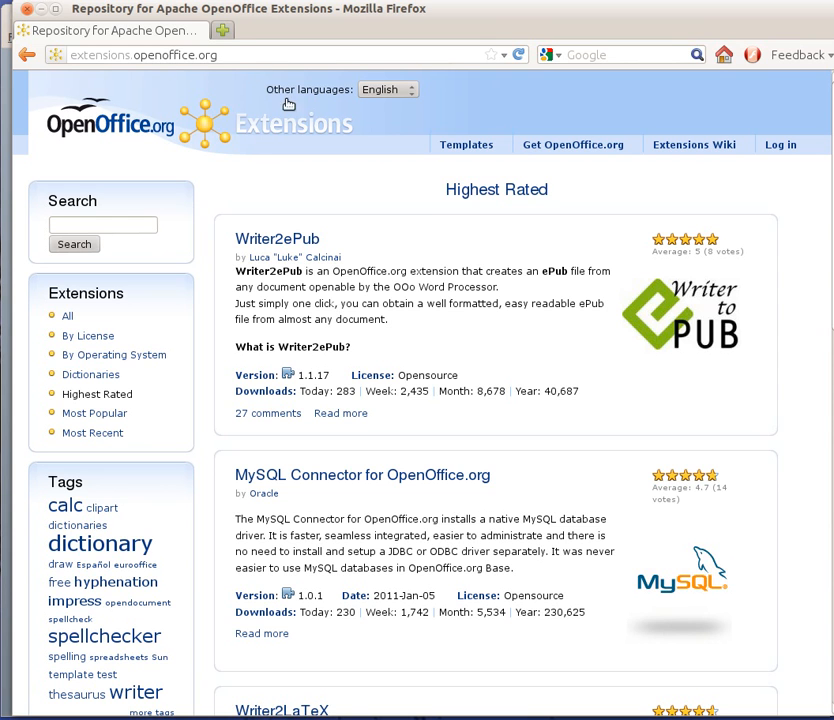
pyautogui.moveTo(324, 495)
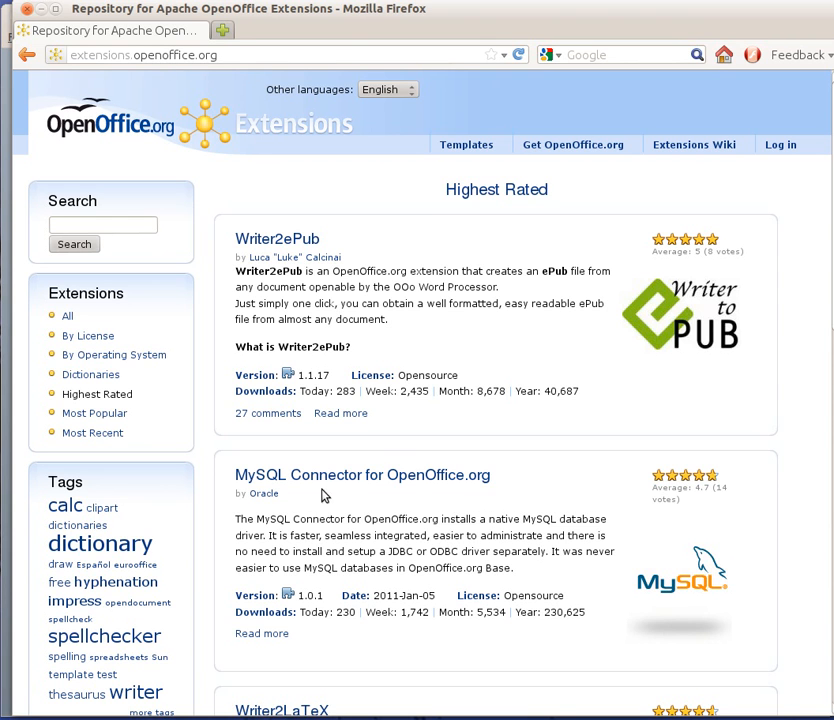
pyautogui.moveTo(345, 491)
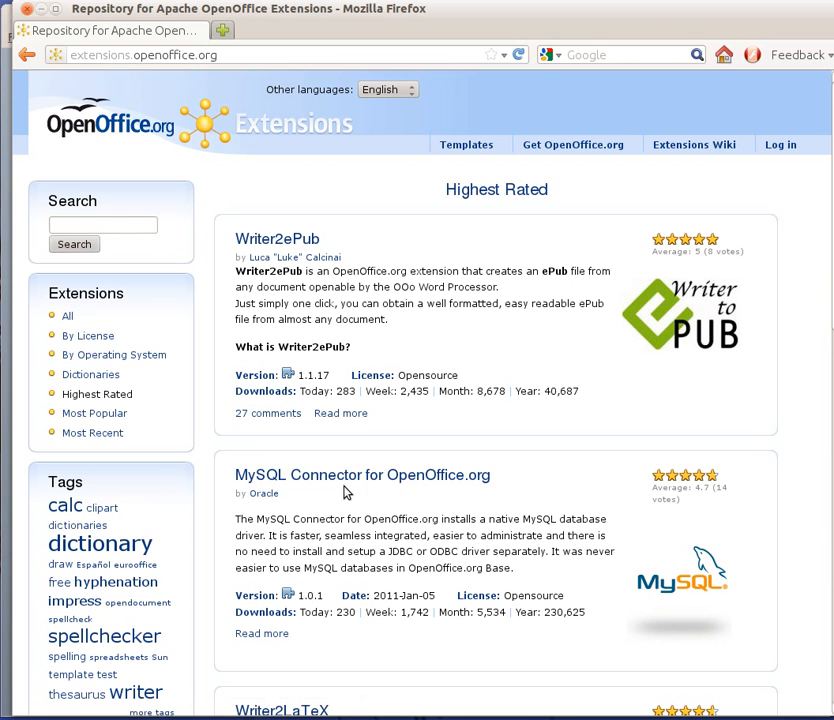
pyautogui.moveTo(363, 475)
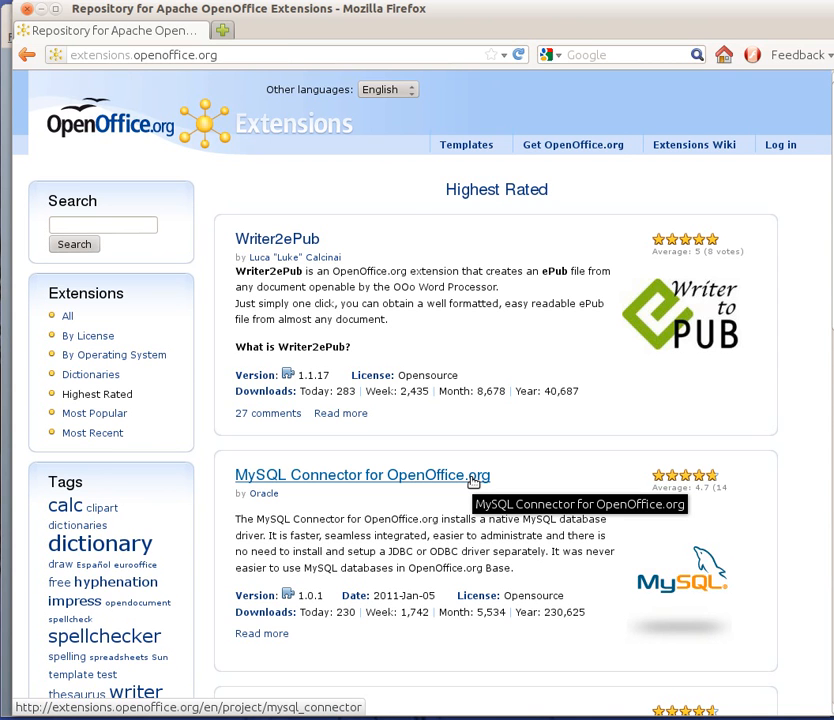
# Step: Open the 'MySQL Connector for OpenOffice.org' project page and scroll through its description
pyautogui.click(362, 475)
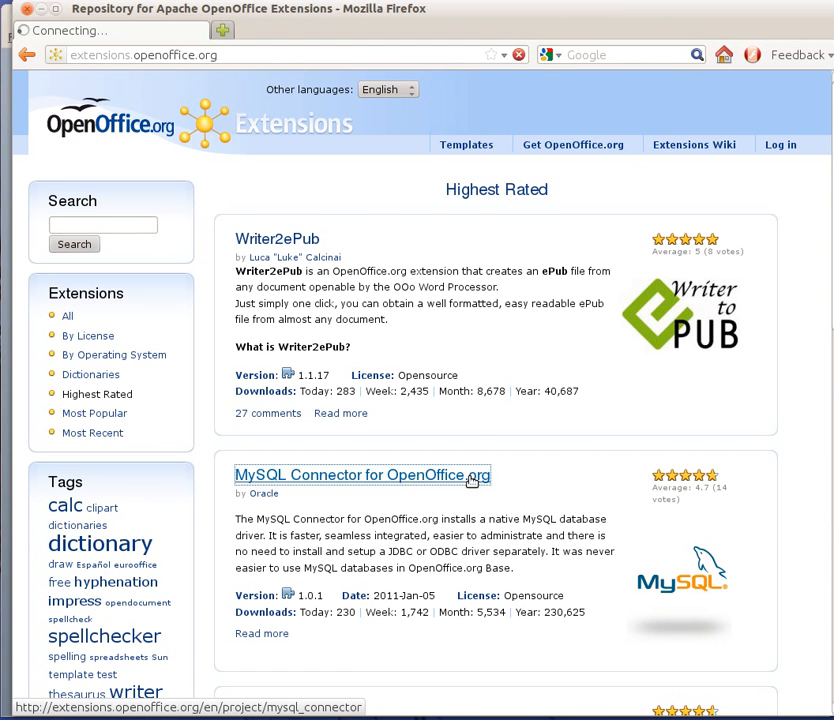
pyautogui.click(362, 475)
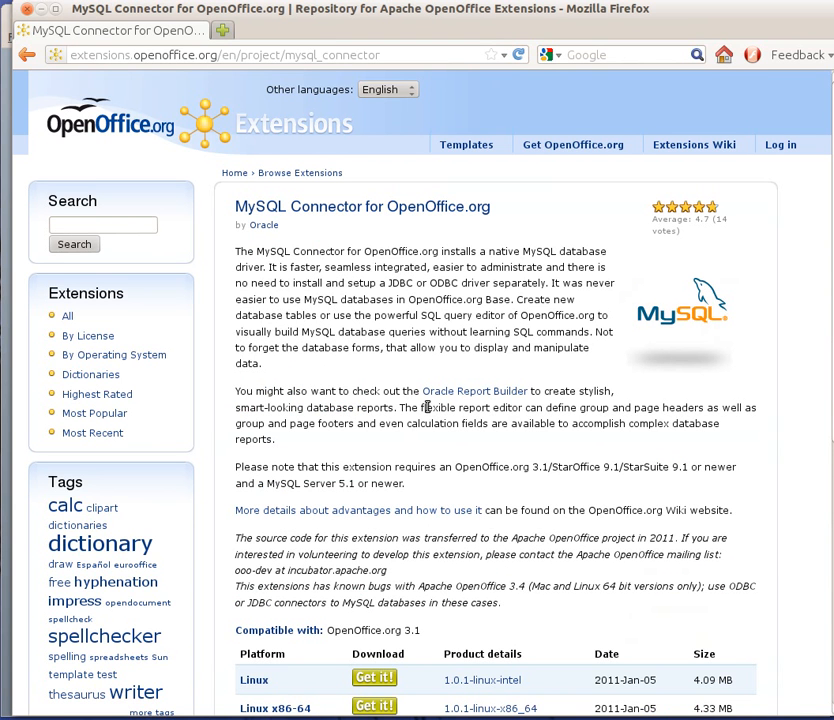
pyautogui.scroll(-3)
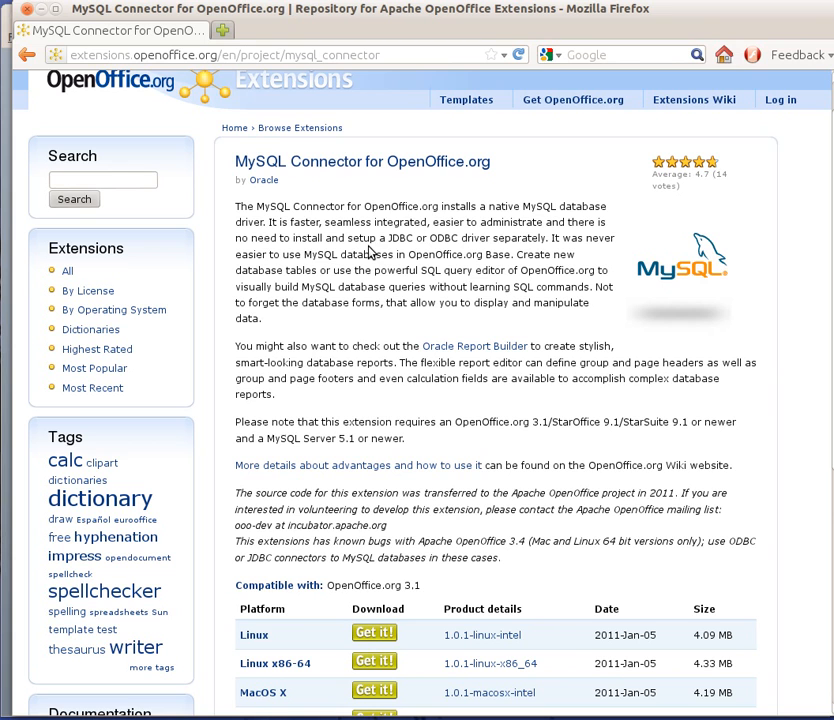
pyautogui.moveTo(523, 219)
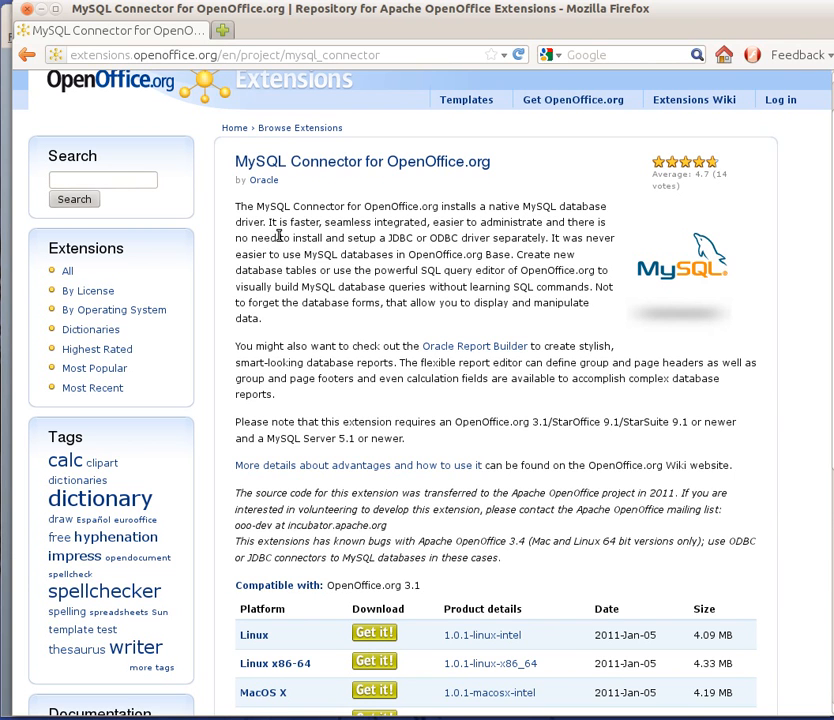
pyautogui.moveTo(456, 234)
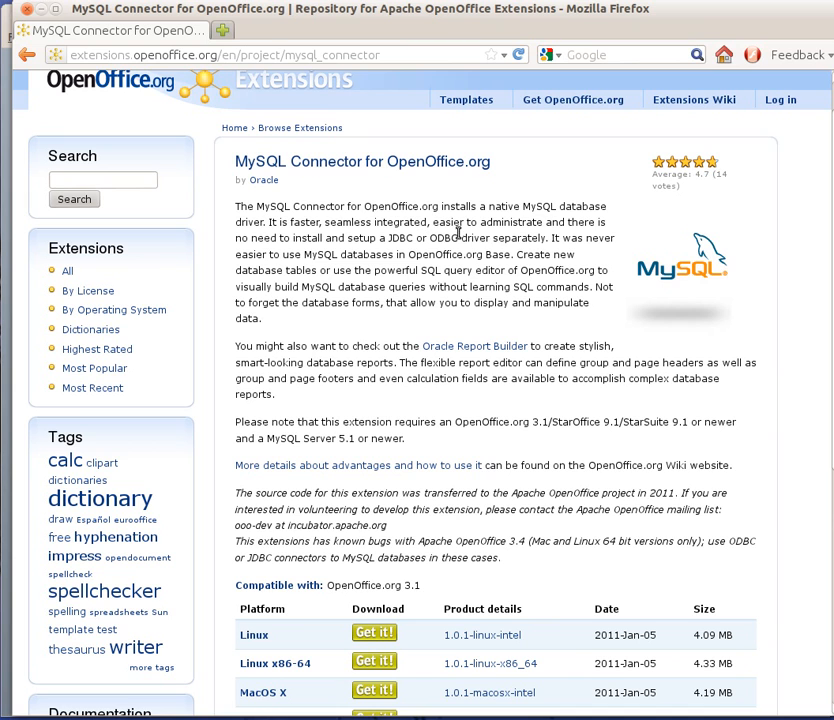
pyautogui.moveTo(279, 270)
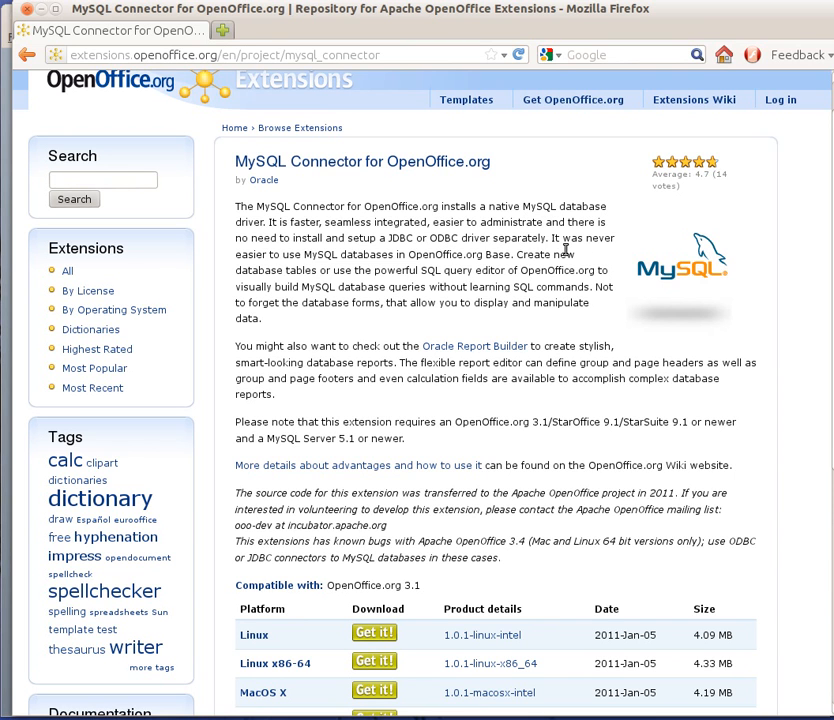
pyautogui.moveTo(316, 270)
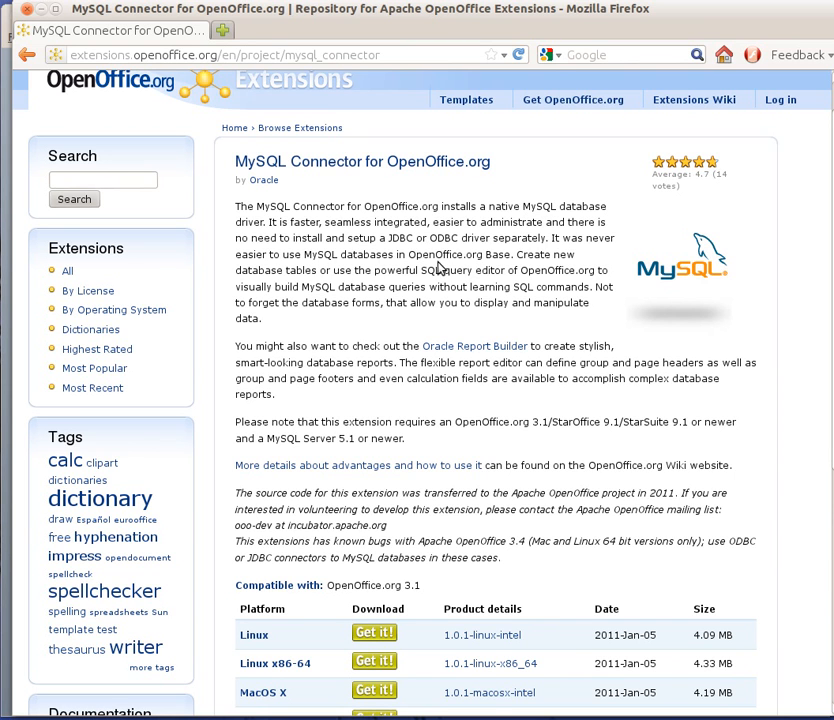
pyautogui.moveTo(479, 268)
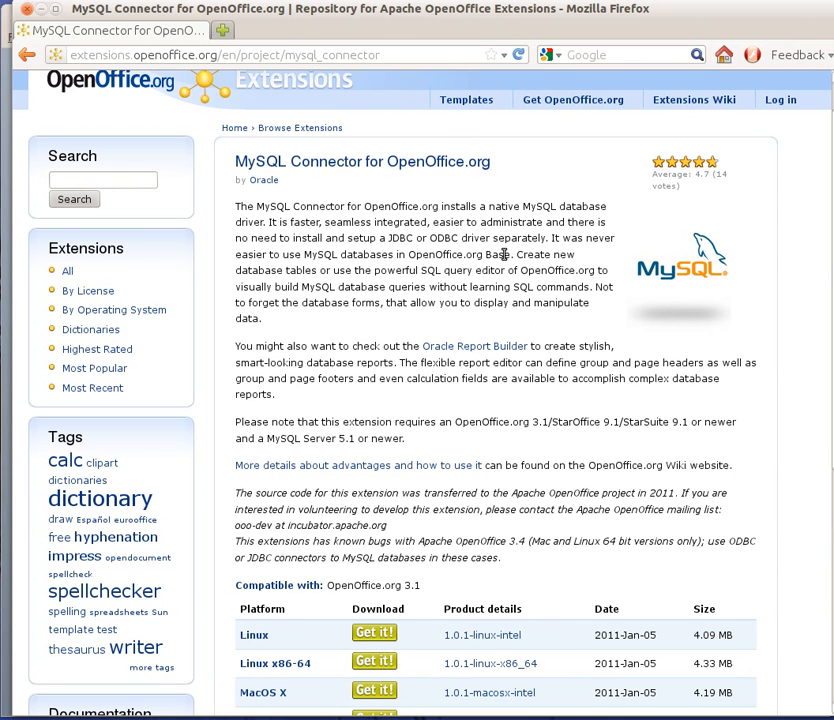
pyautogui.moveTo(285, 302)
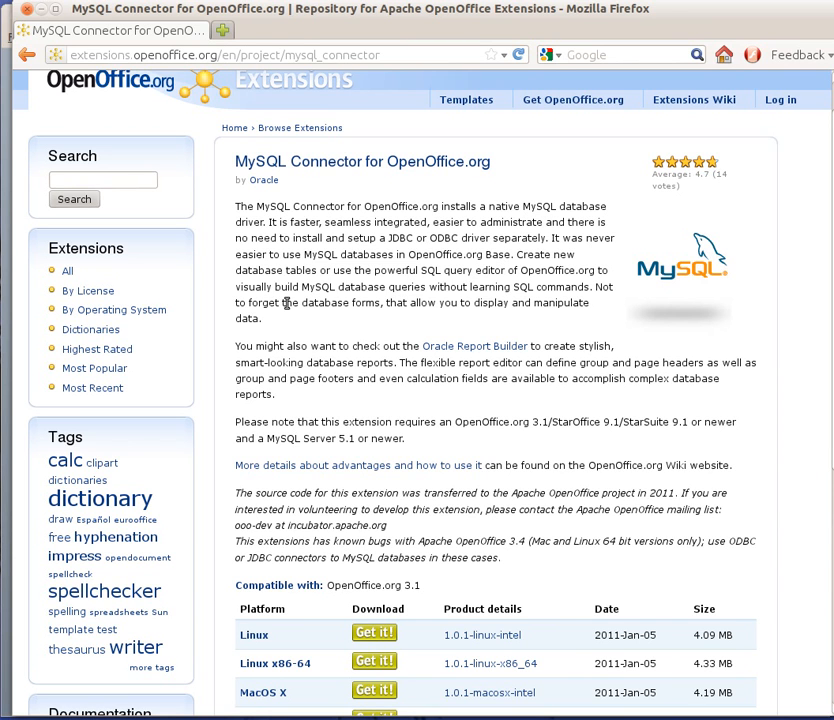
pyautogui.moveTo(324, 320)
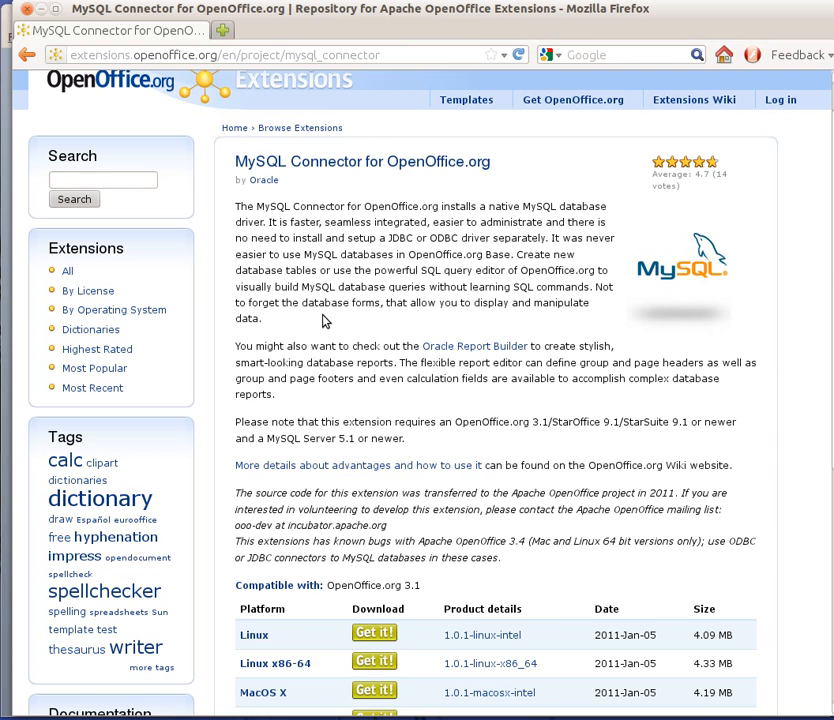
pyautogui.moveTo(320, 322)
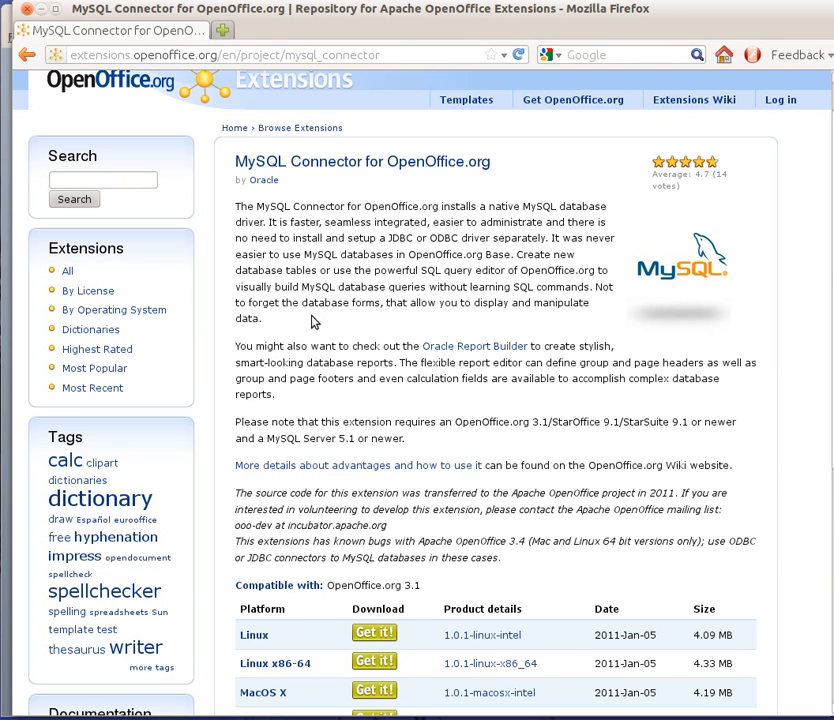
pyautogui.moveTo(548, 315)
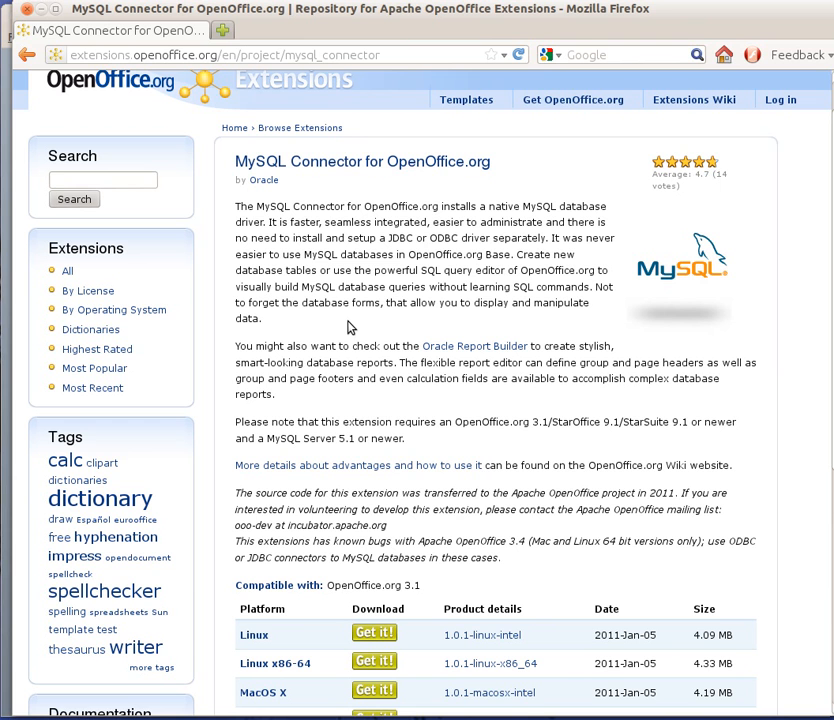
pyautogui.scroll(-3)
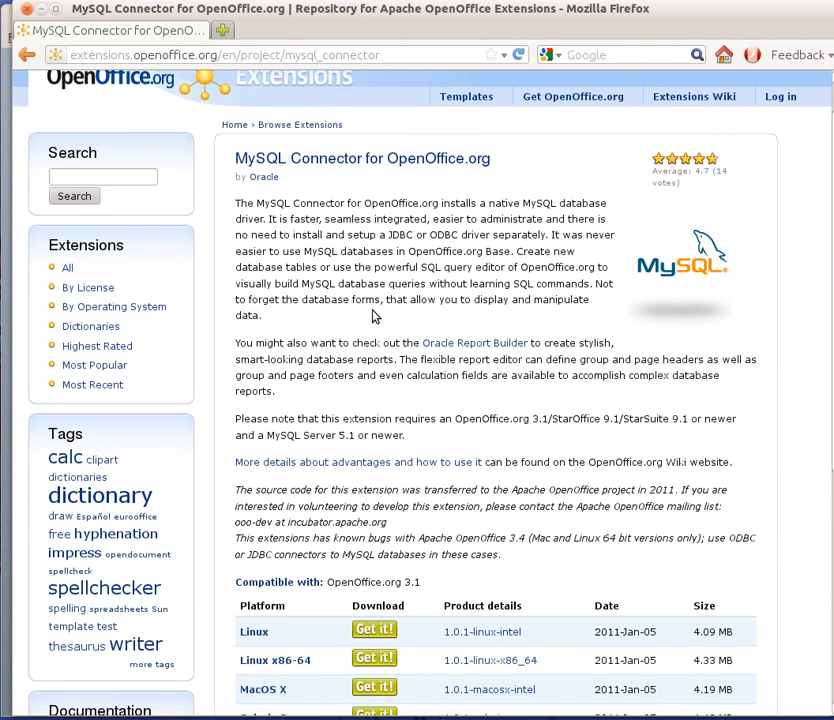
# Step: Scroll to the download table and get the Linux x86-64 connector build
pyautogui.scroll(-3)
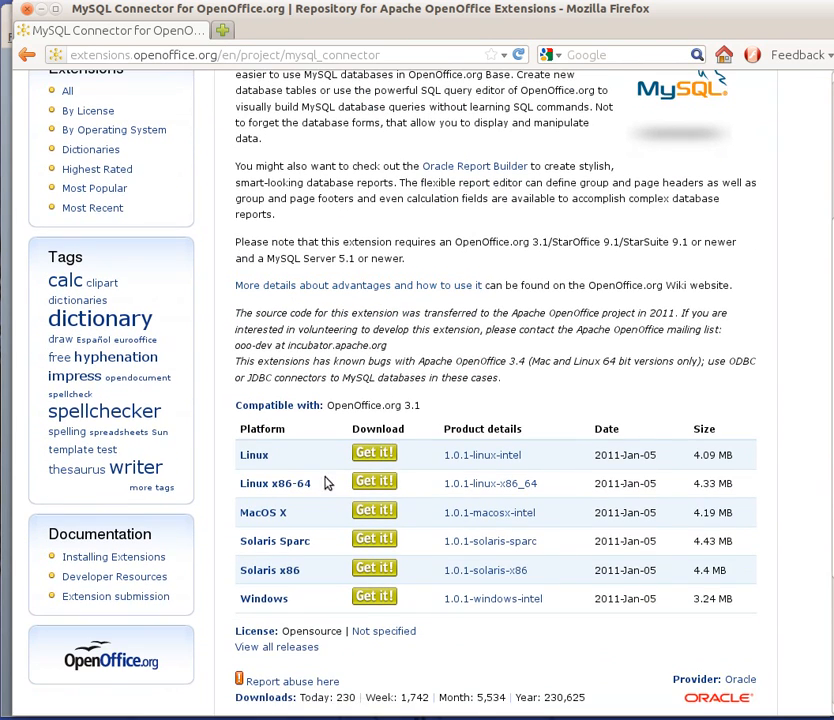
pyautogui.moveTo(374, 482)
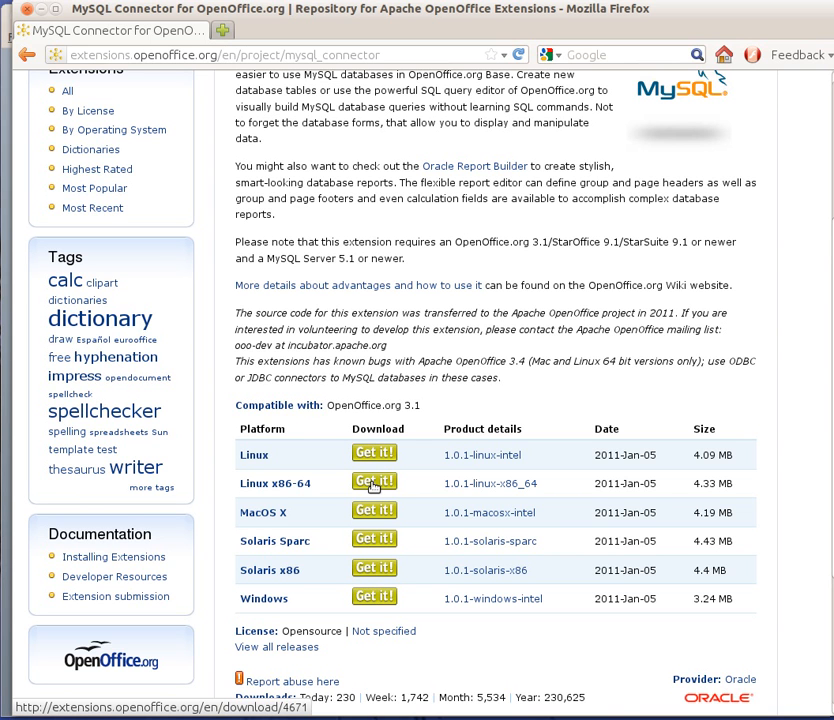
pyautogui.click(374, 481)
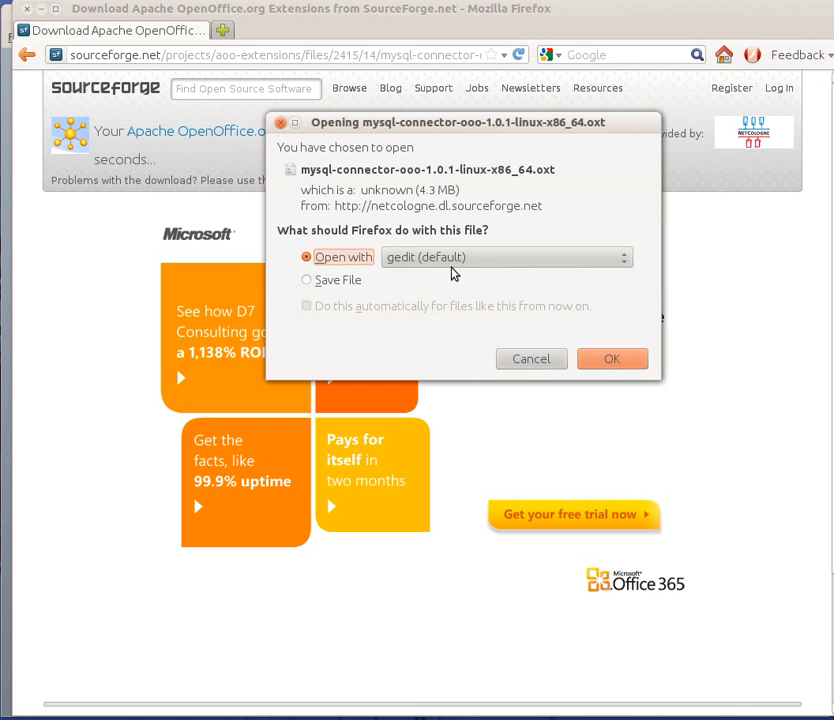
# Step: Save mysql-connector-ooo-1.0.1-linux-x86_64.oxt to disk and close the Downloads window
pyautogui.click(307, 280)
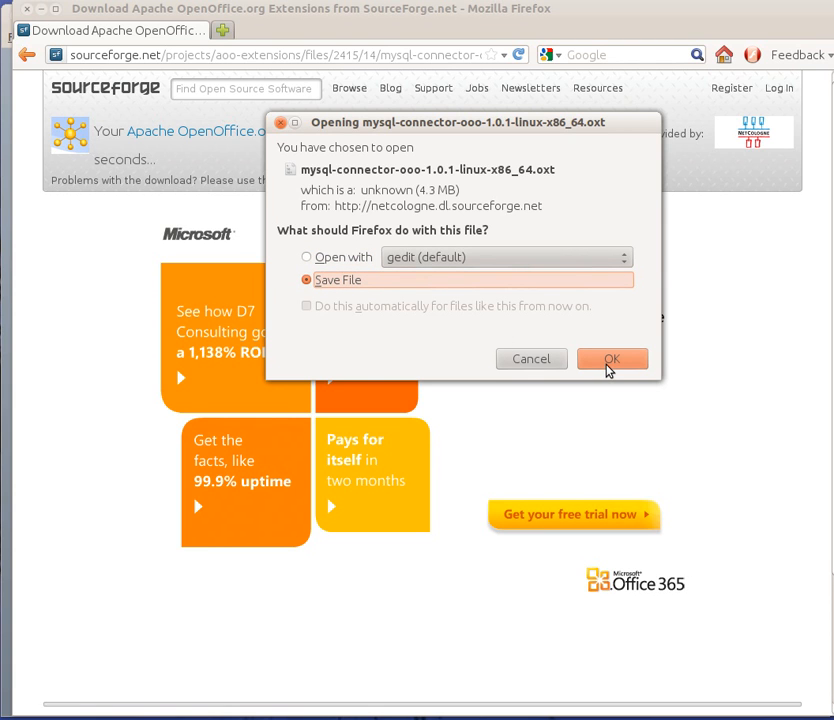
pyautogui.moveTo(611, 368)
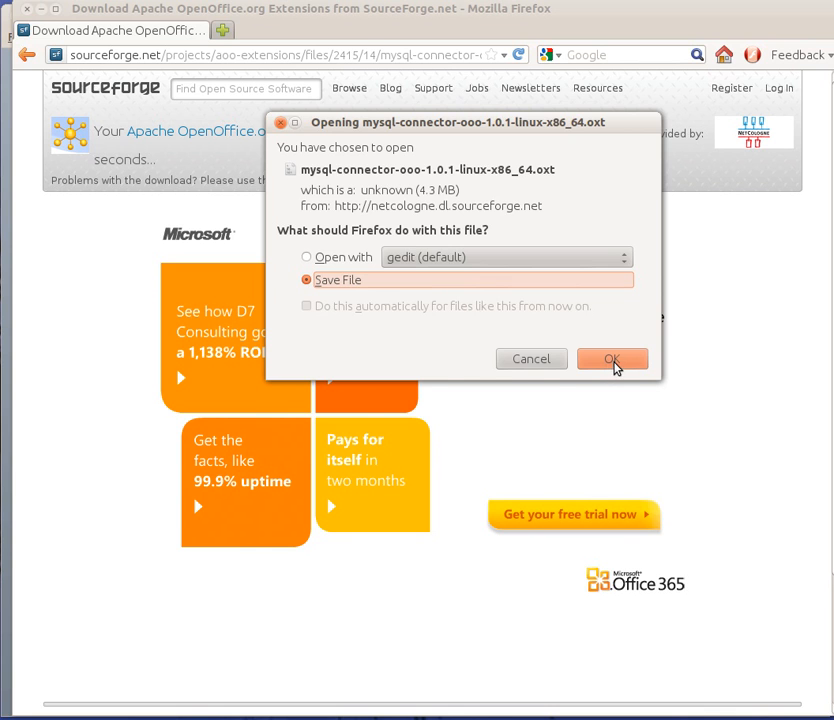
pyautogui.click(612, 359)
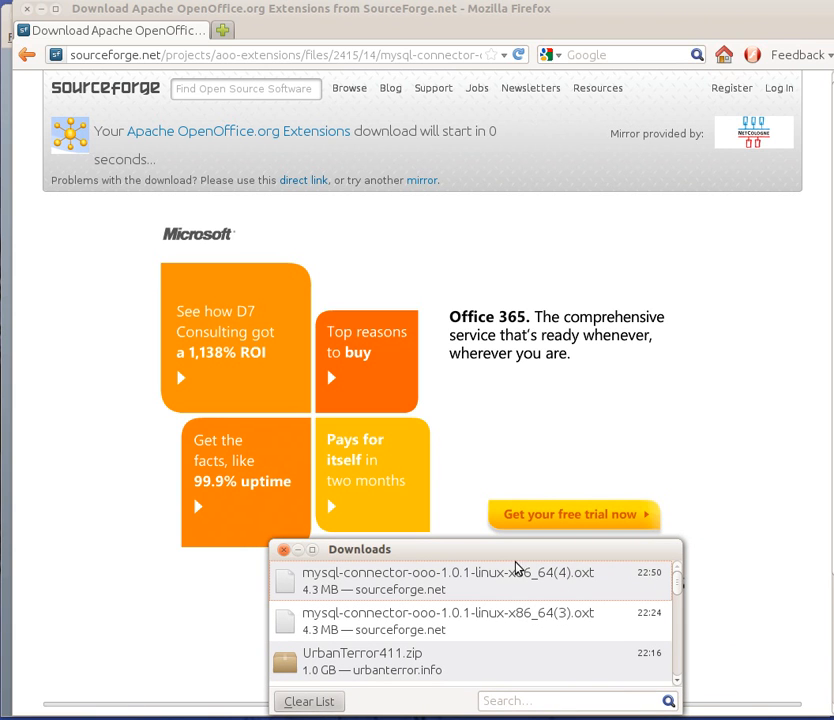
pyautogui.click(283, 549)
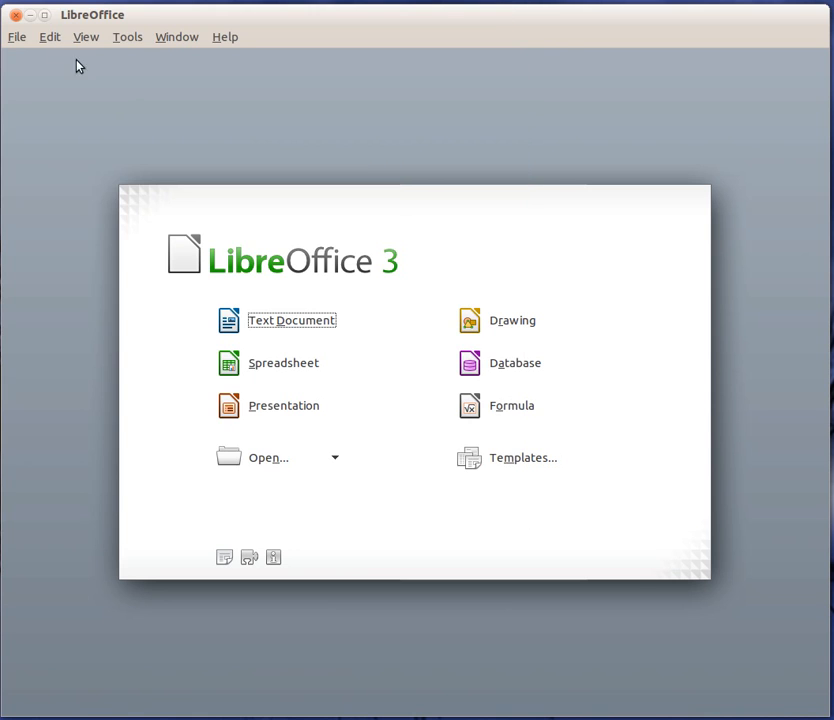
# Step: Add the downloaded x86_64 connector .oxt in Extension Manager and accept its license
pyautogui.click(127, 37)
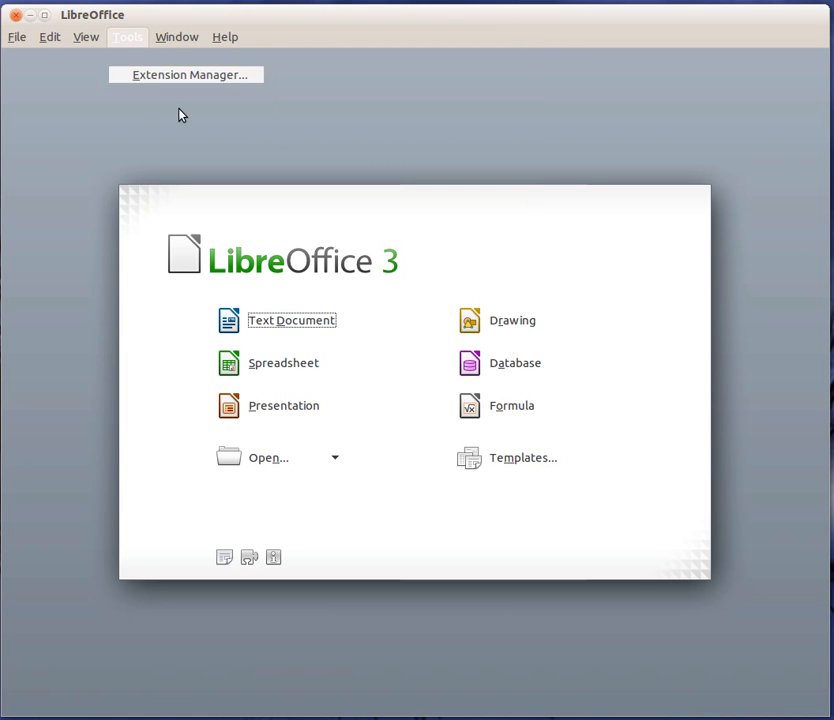
pyautogui.click(185, 74)
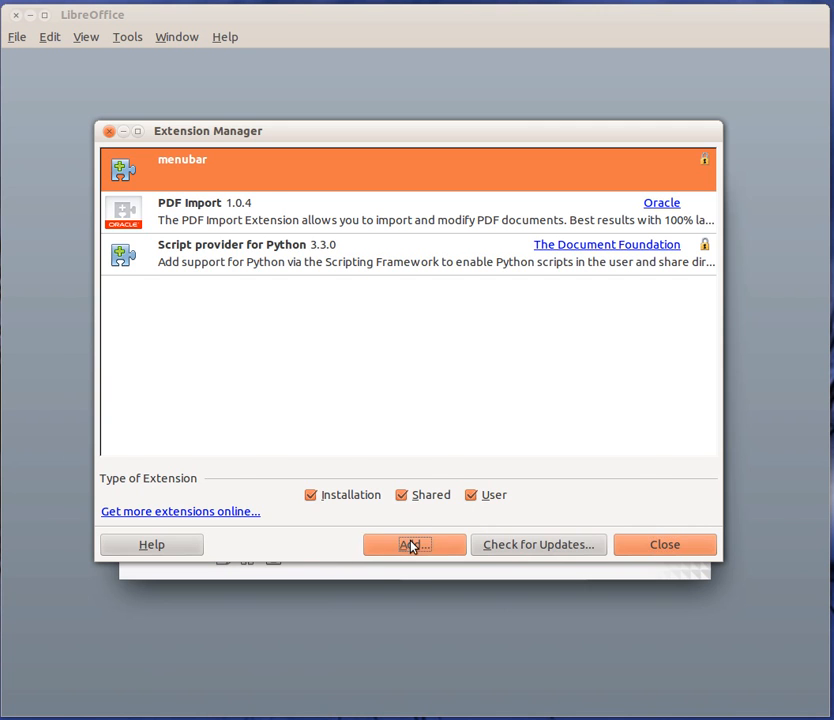
pyautogui.click(413, 544)
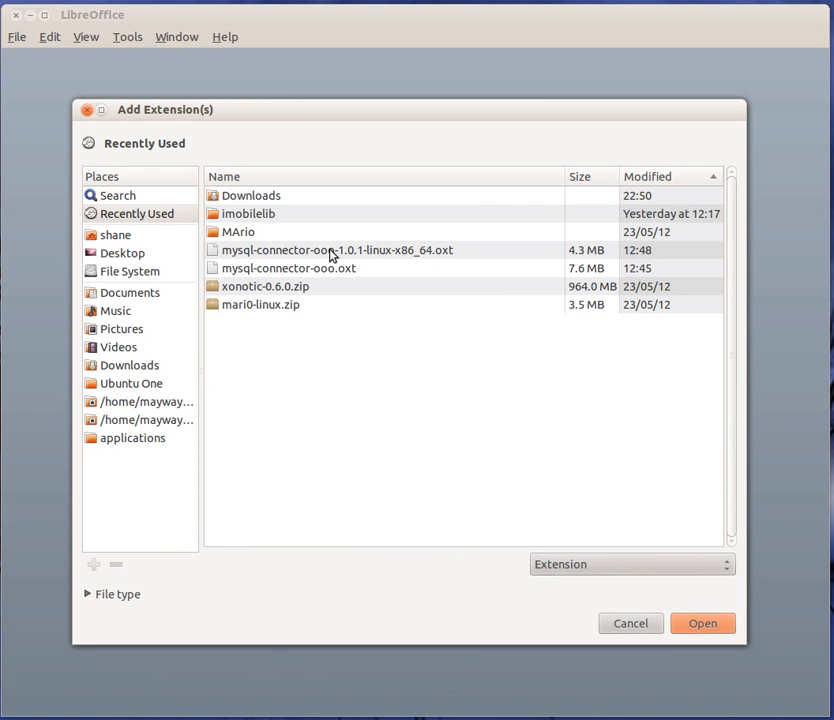
pyautogui.click(335, 250)
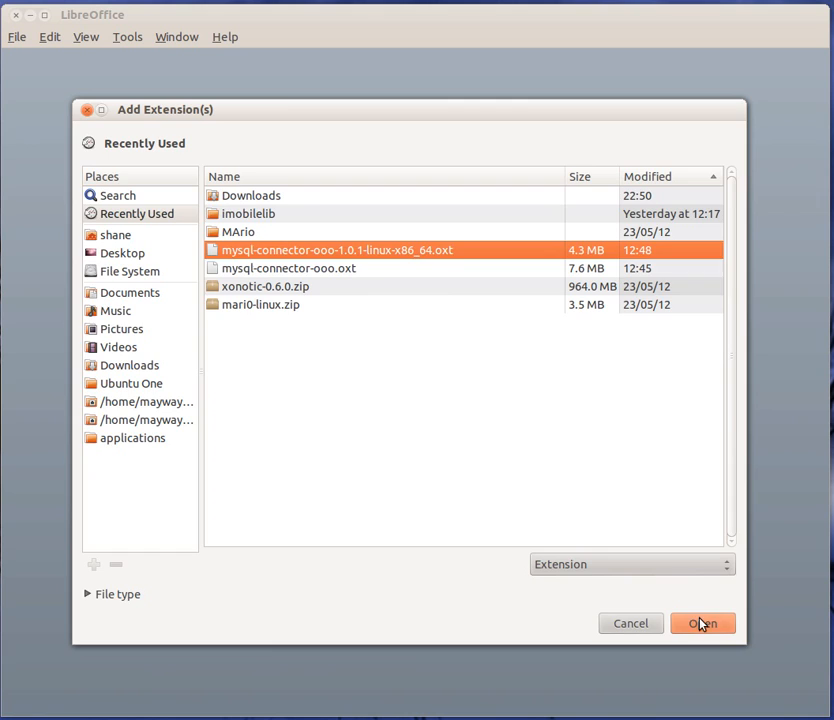
pyautogui.click(702, 623)
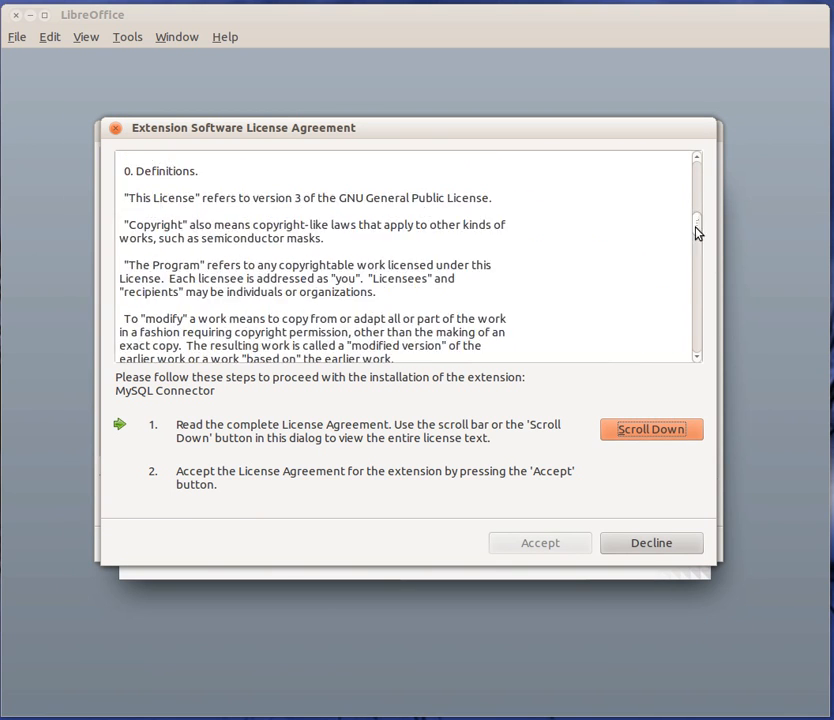
pyautogui.click(651, 429)
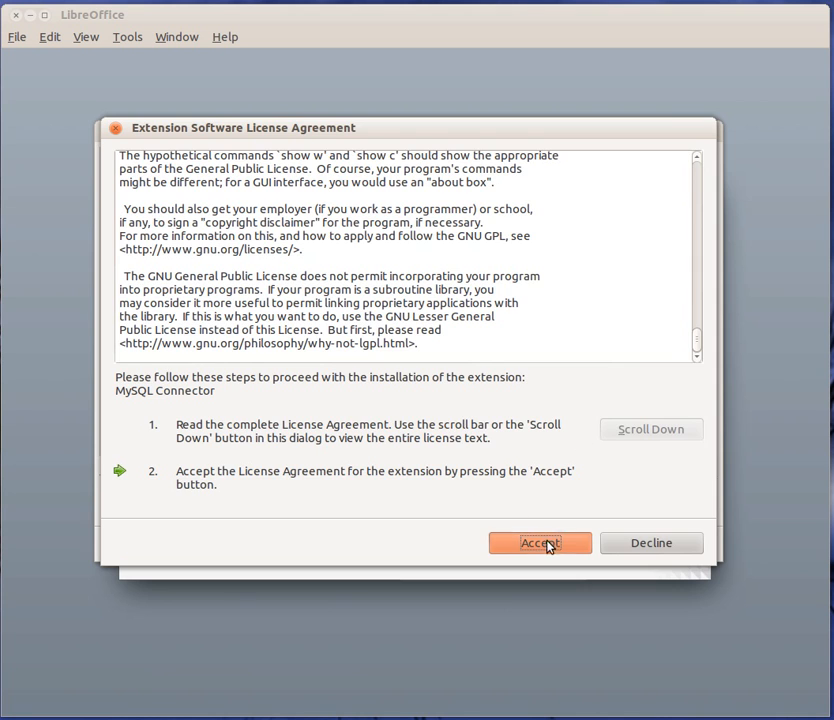
pyautogui.click(539, 542)
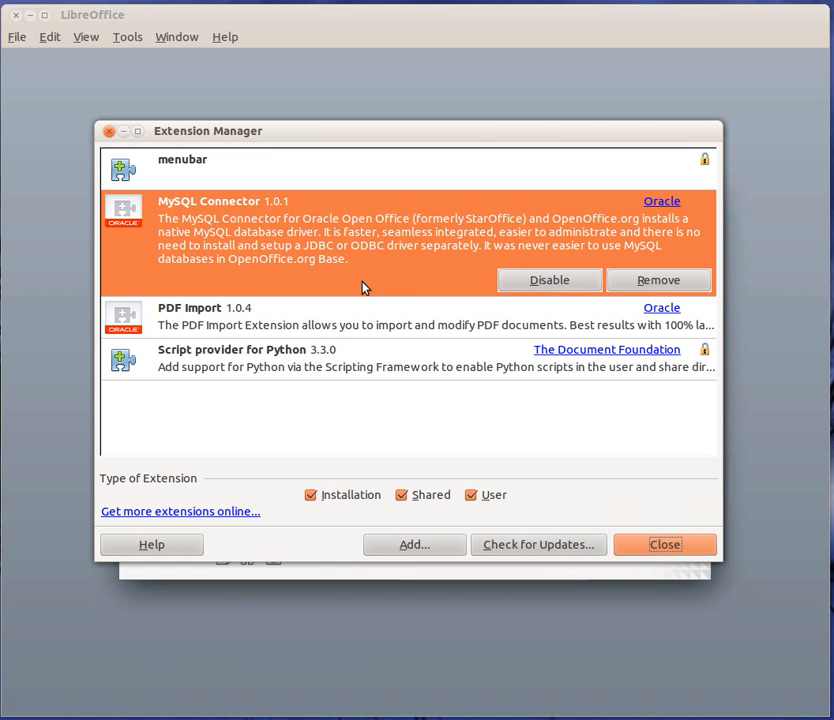
pyautogui.moveTo(445, 336)
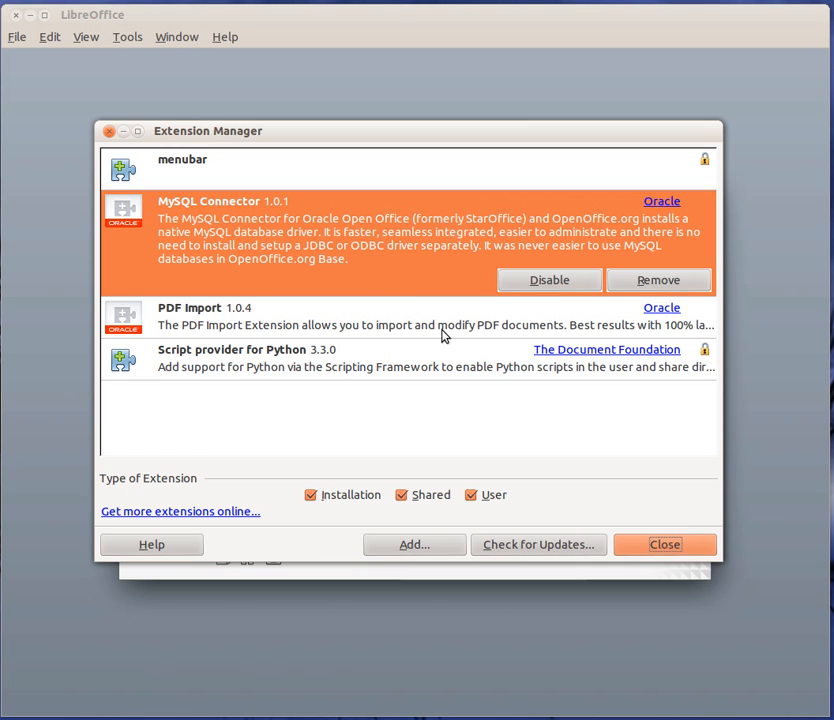
# Step: Close the Extension Manager now listing MySQL Connector 1.0.1
pyautogui.click(664, 544)
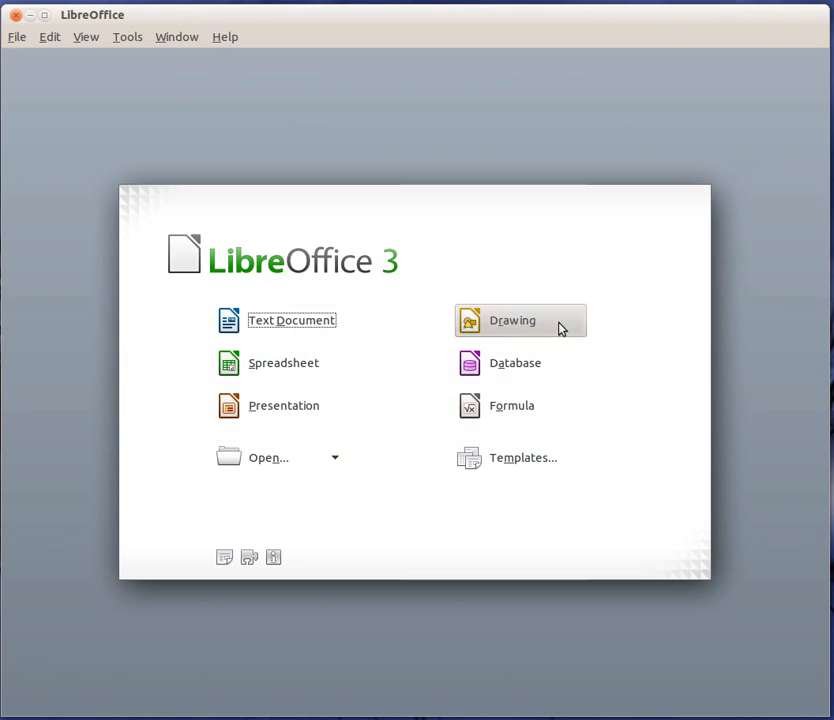
# Step: Start a new database set to connect to an existing MySQL database
pyautogui.click(515, 362)
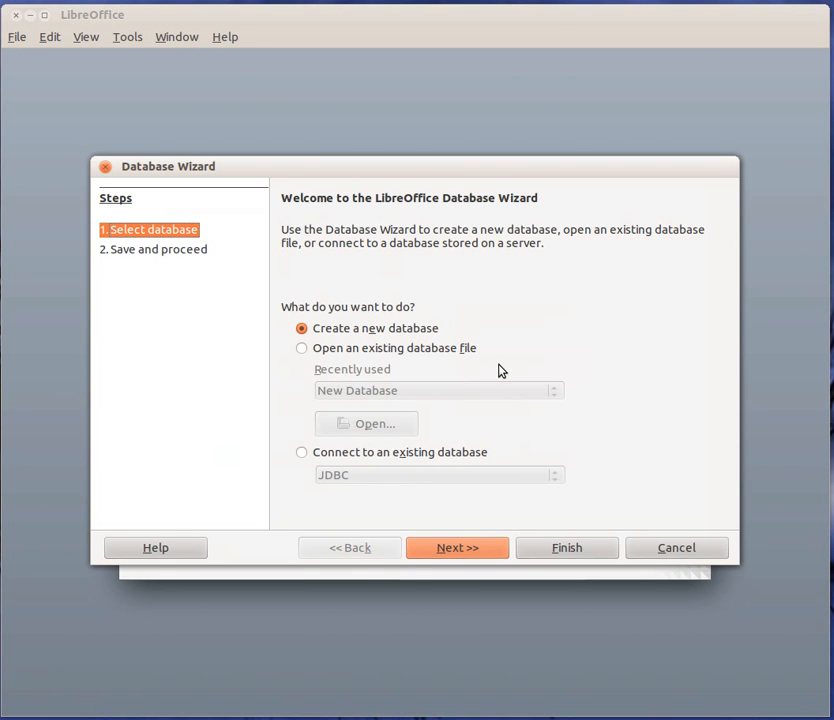
pyautogui.click(301, 452)
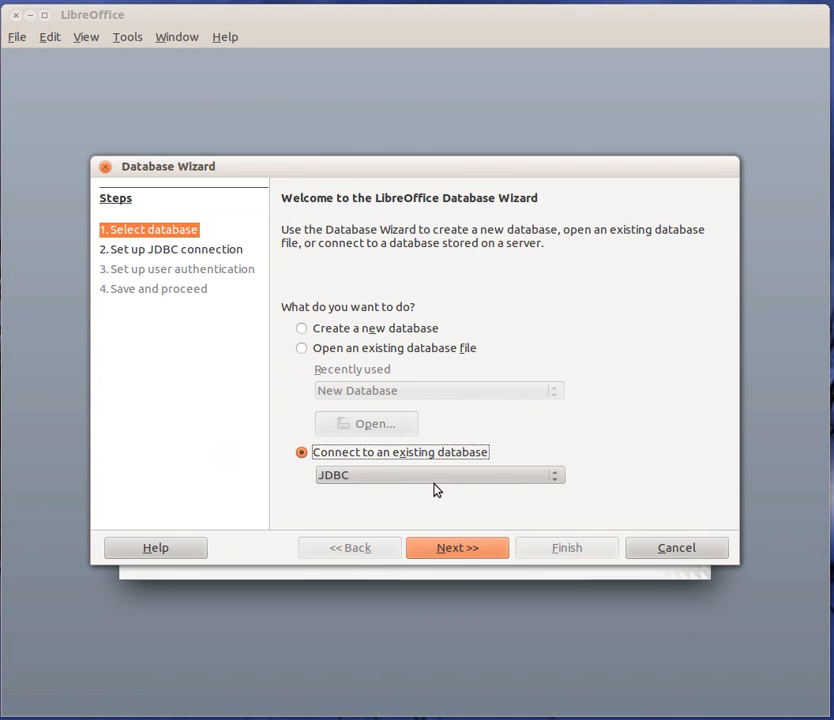
pyautogui.click(554, 474)
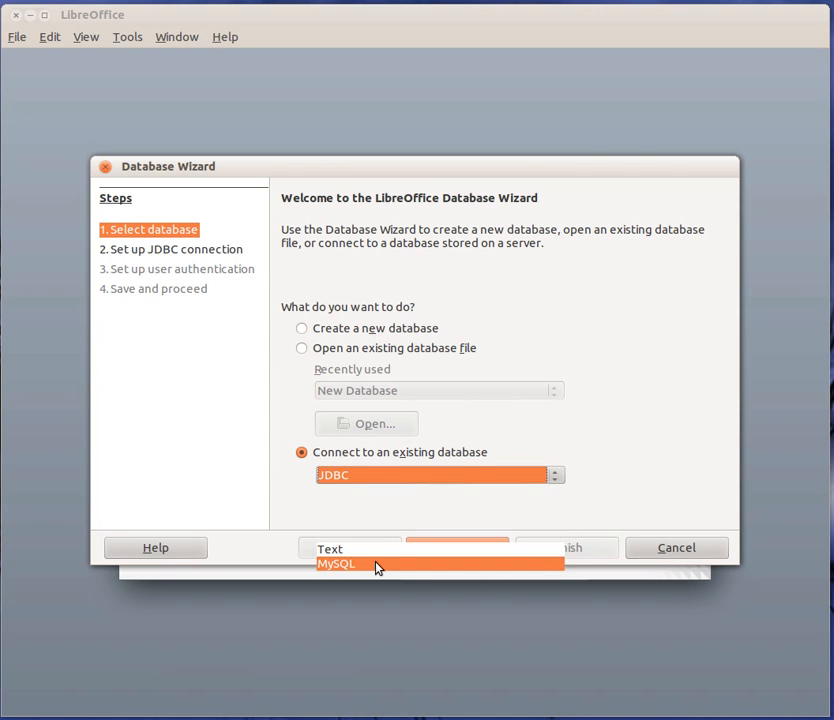
pyautogui.click(337, 563)
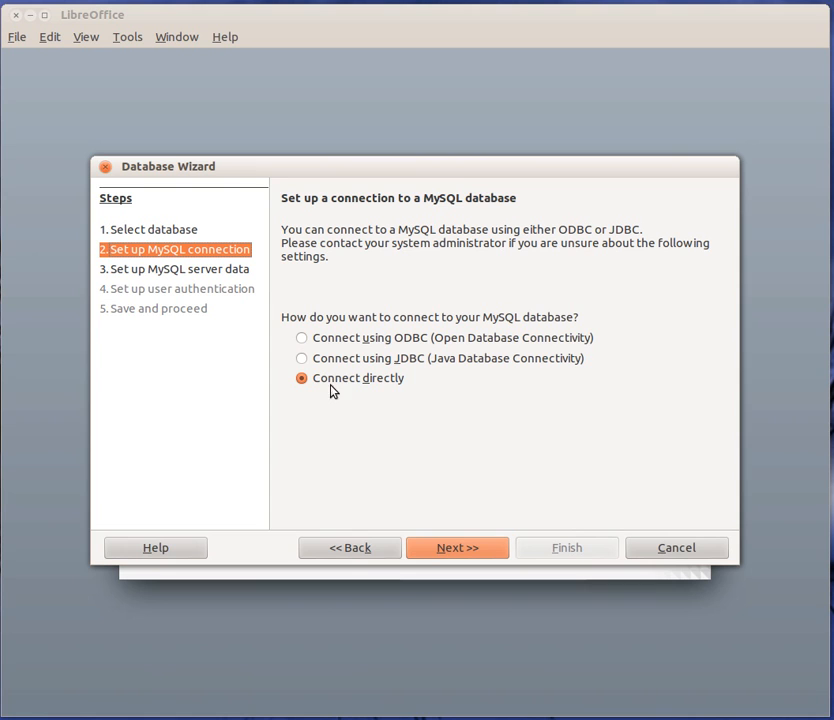
pyautogui.moveTo(358, 390)
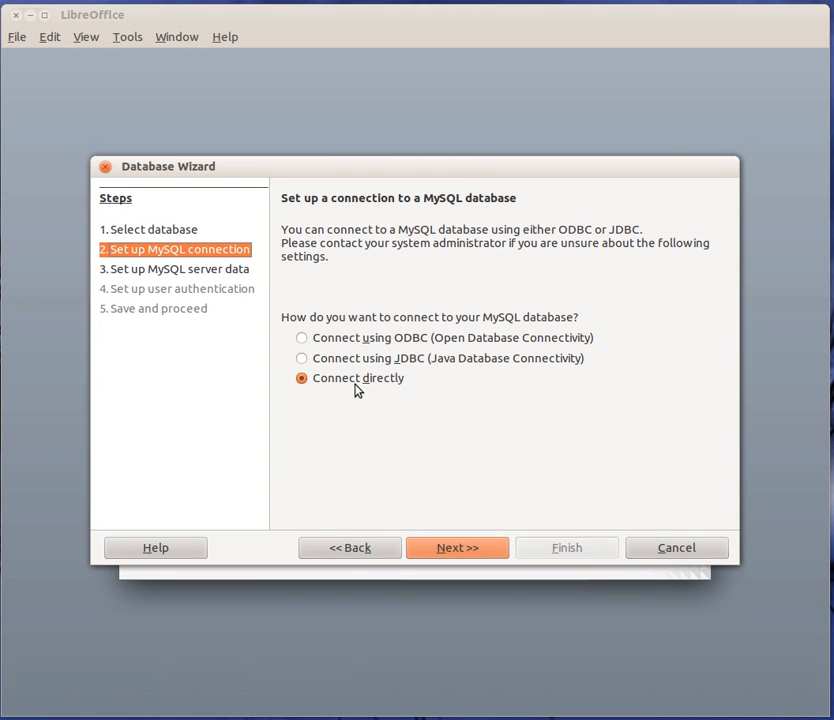
pyautogui.moveTo(382, 382)
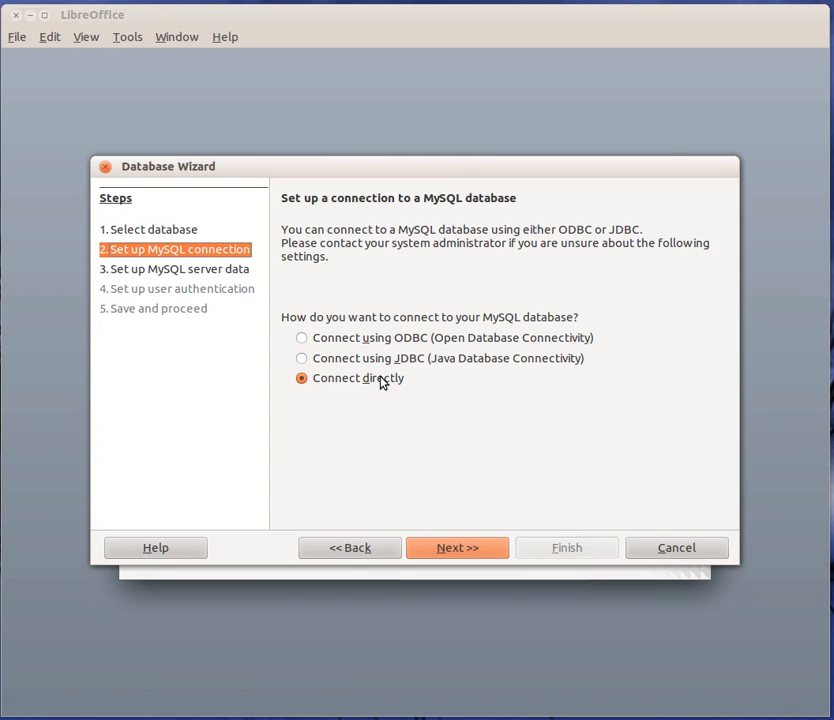
pyautogui.moveTo(451, 348)
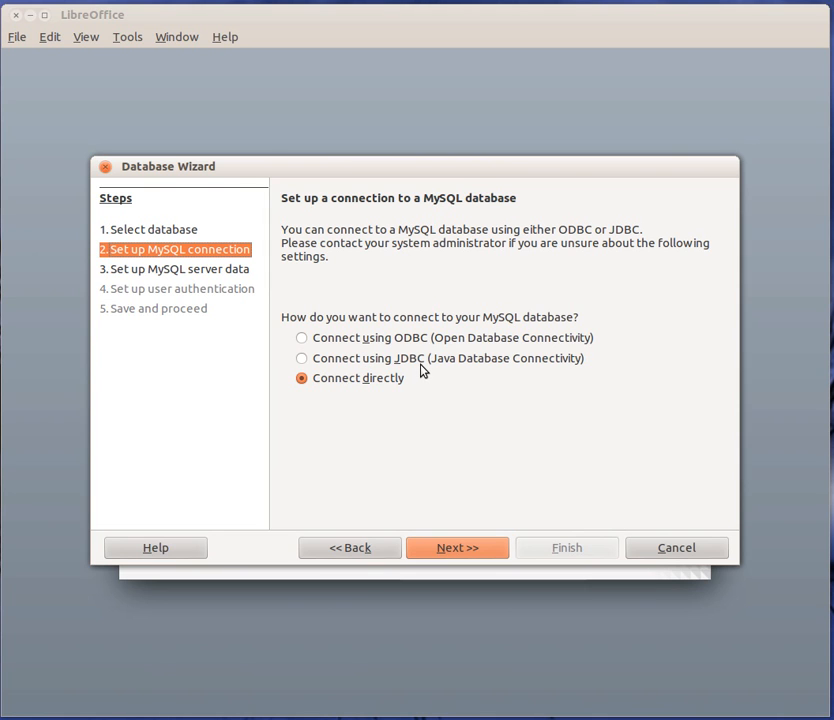
# Step: Enter database name myfirstdatabase and server localhost, keeping port 3306
pyautogui.click(457, 547)
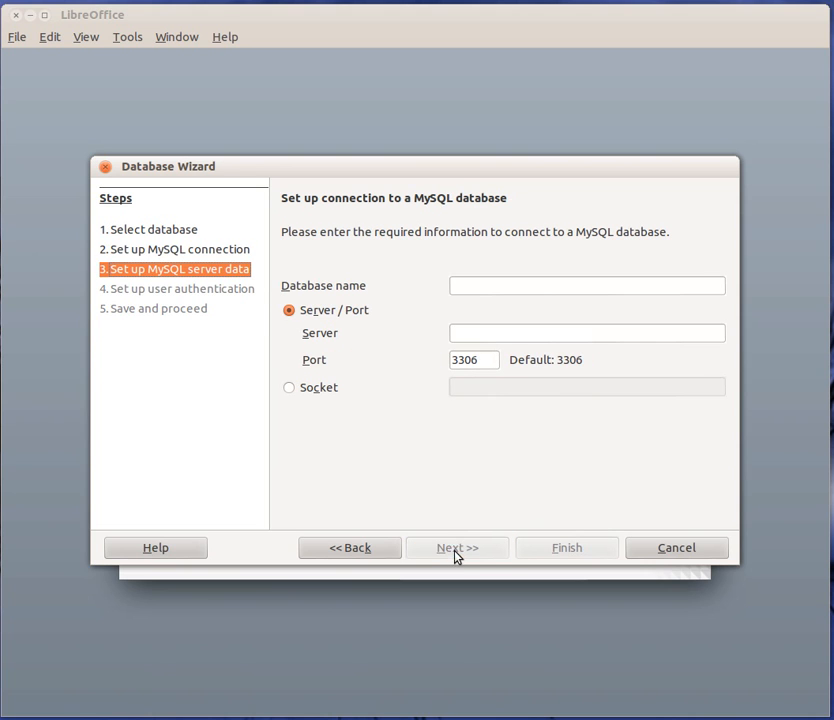
pyautogui.write('m')
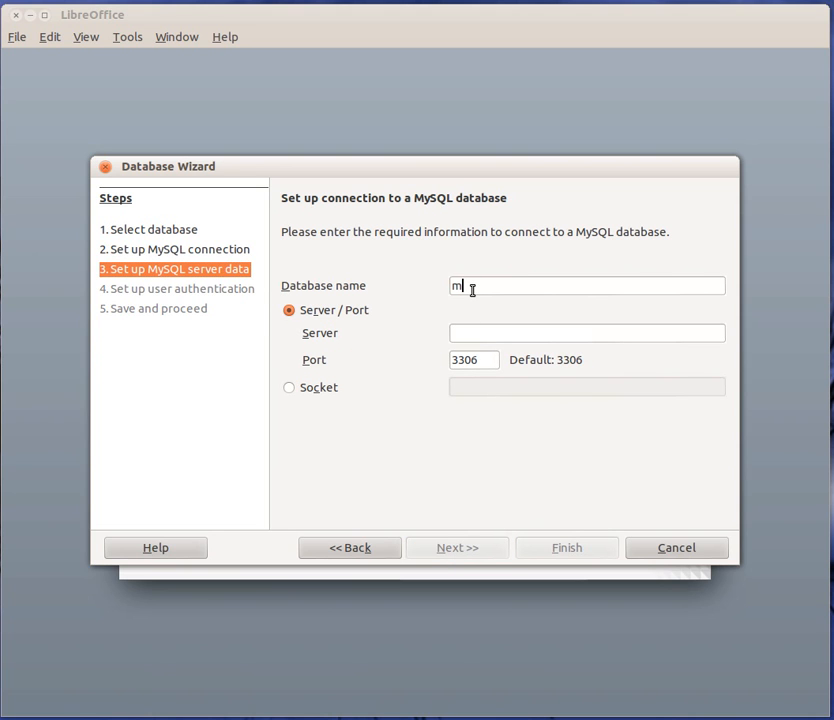
pyautogui.write('yfirst')
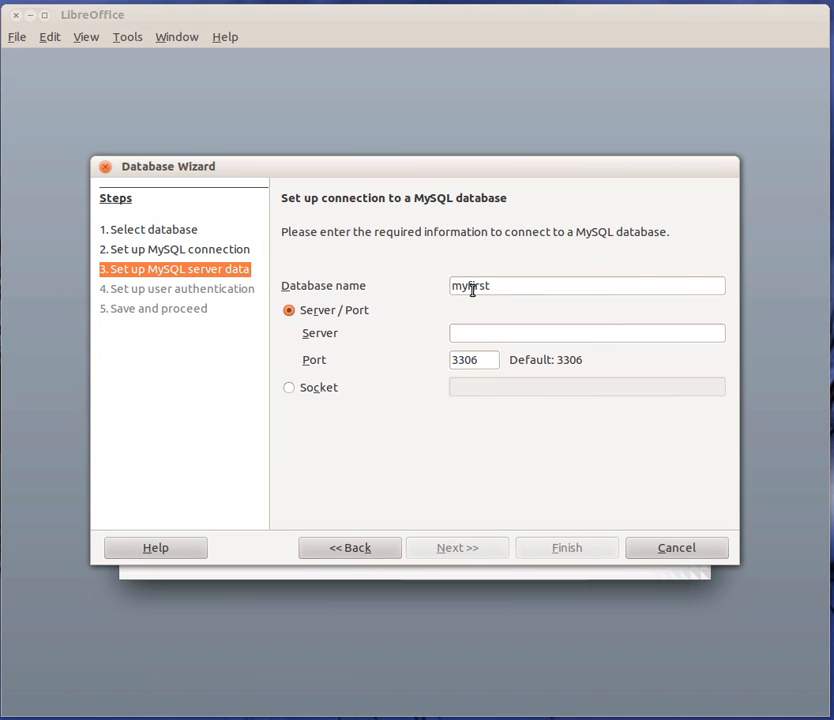
pyautogui.write('database')
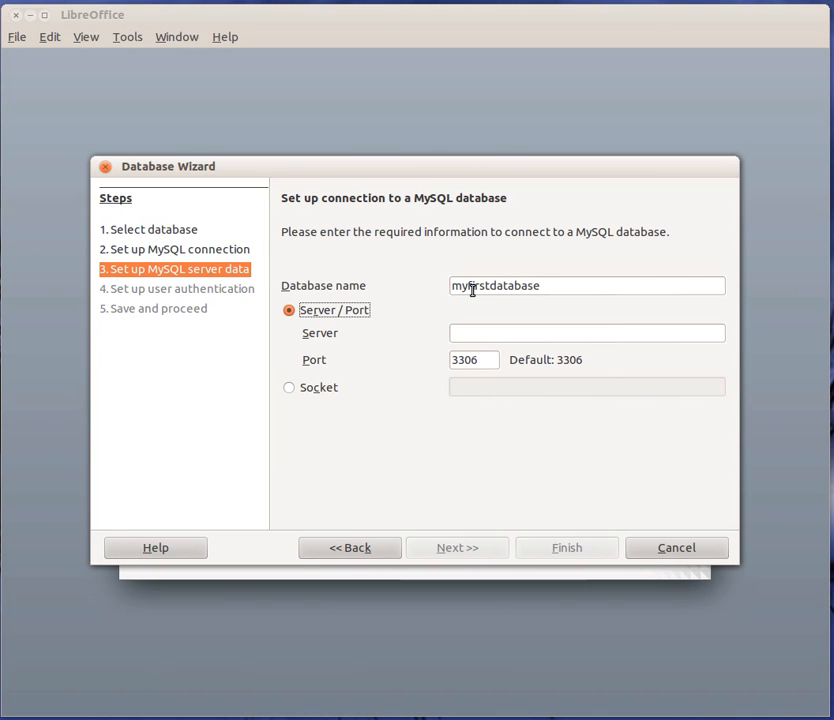
pyautogui.write('loca')
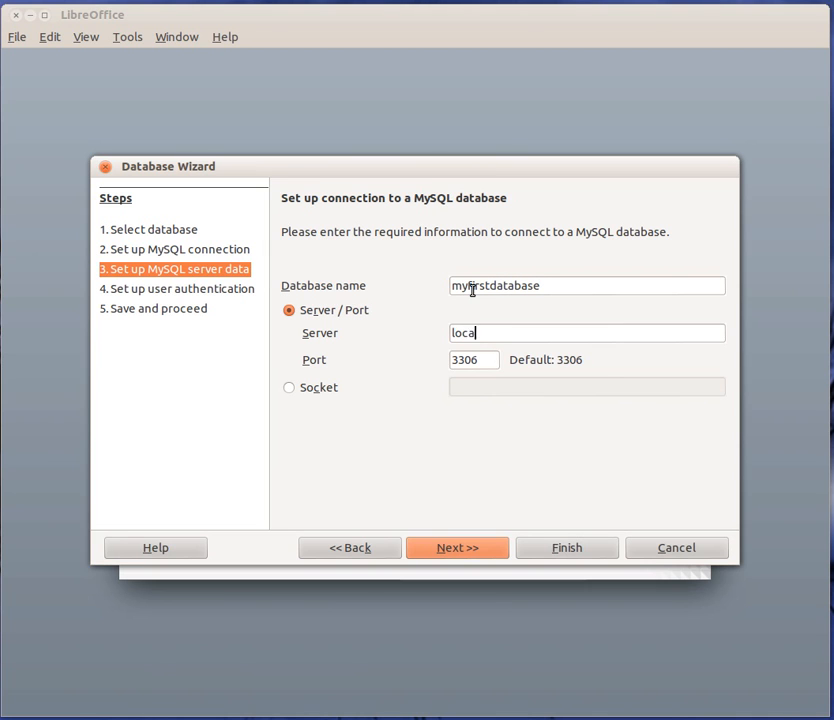
pyautogui.write('lhost')
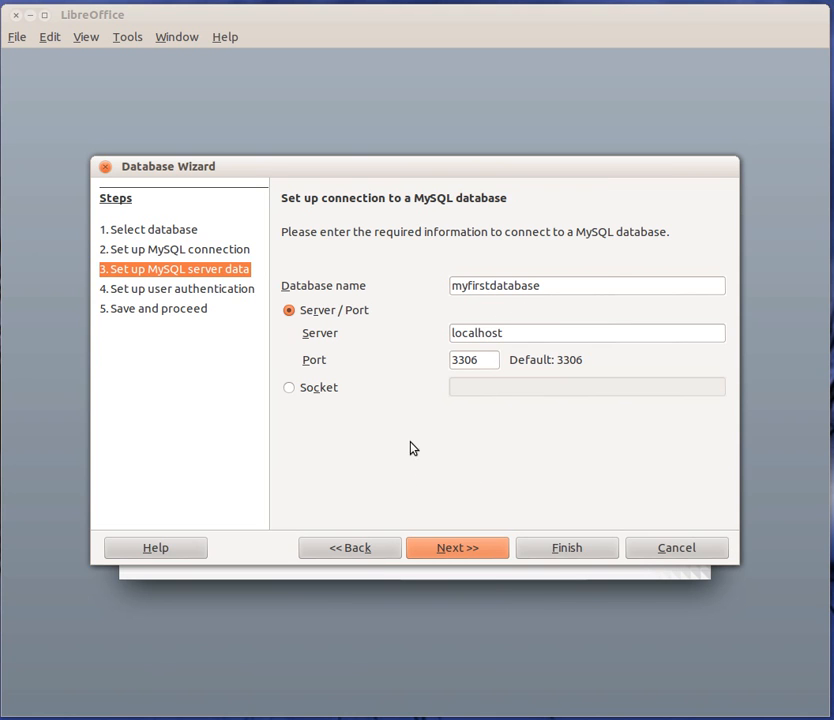
# Step: Set user name root and successfully test the MySQL connection with the password
pyautogui.click(457, 547)
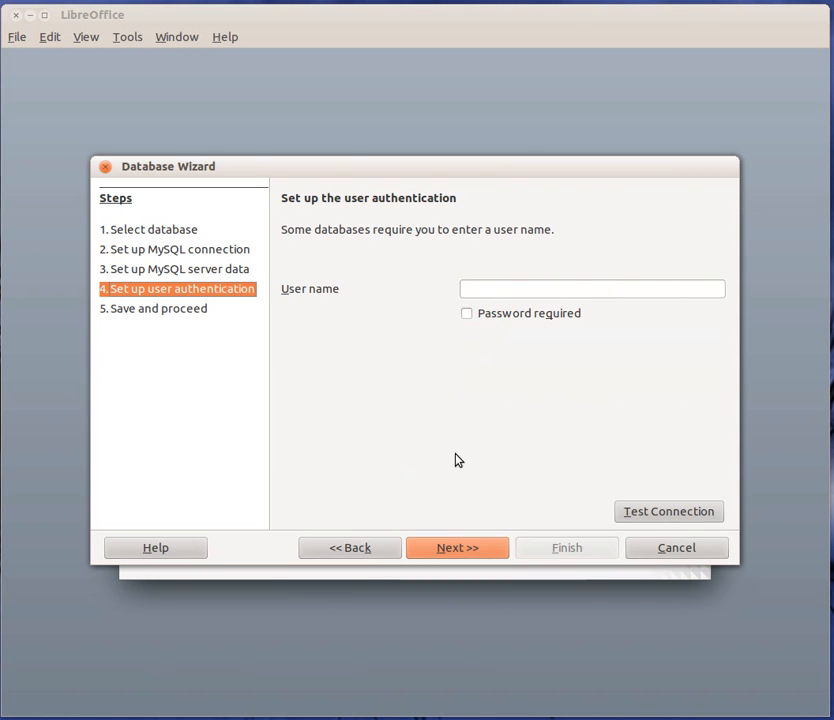
pyautogui.write('root')
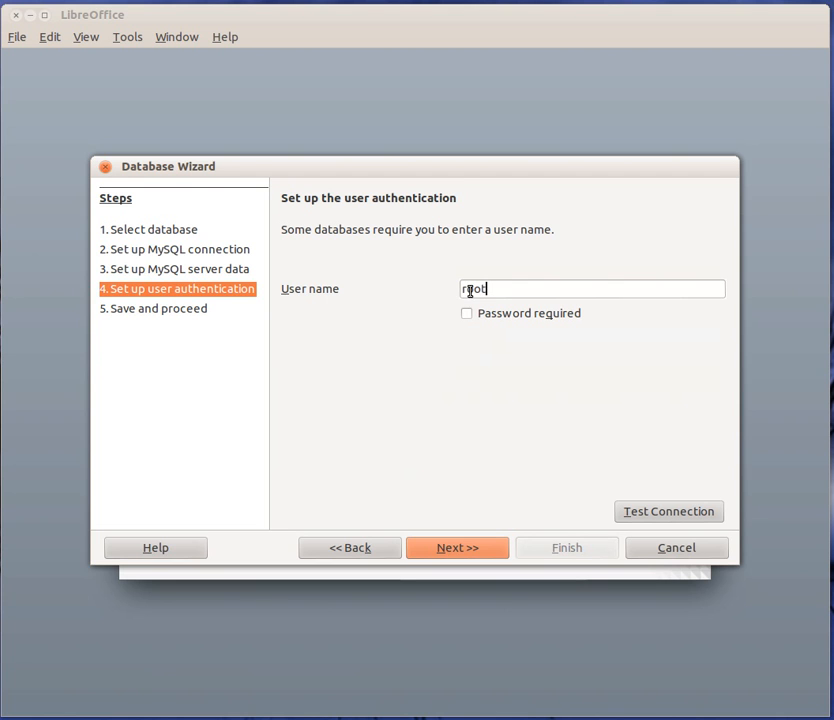
pyautogui.click(466, 313)
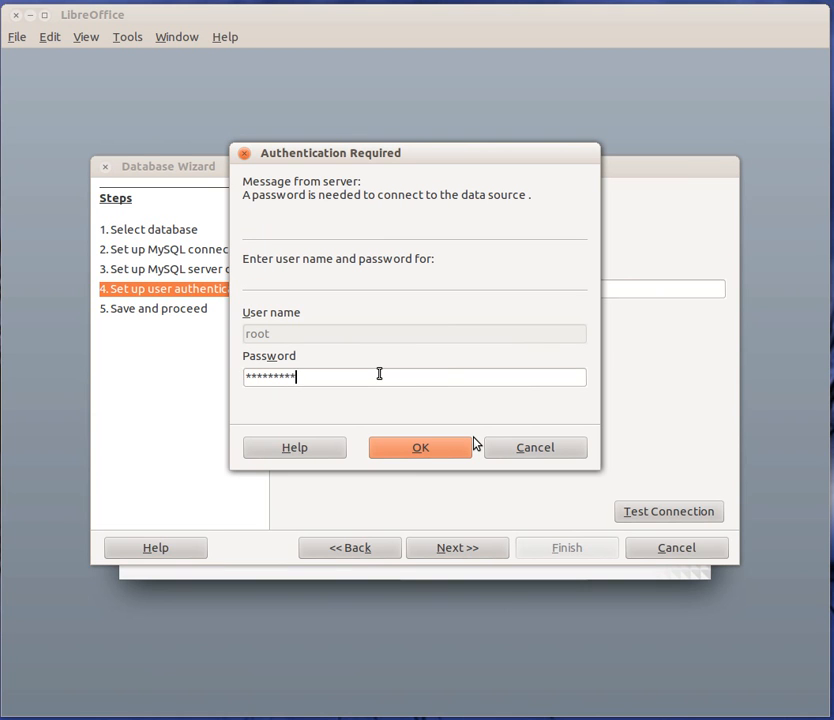
pyautogui.click(419, 447)
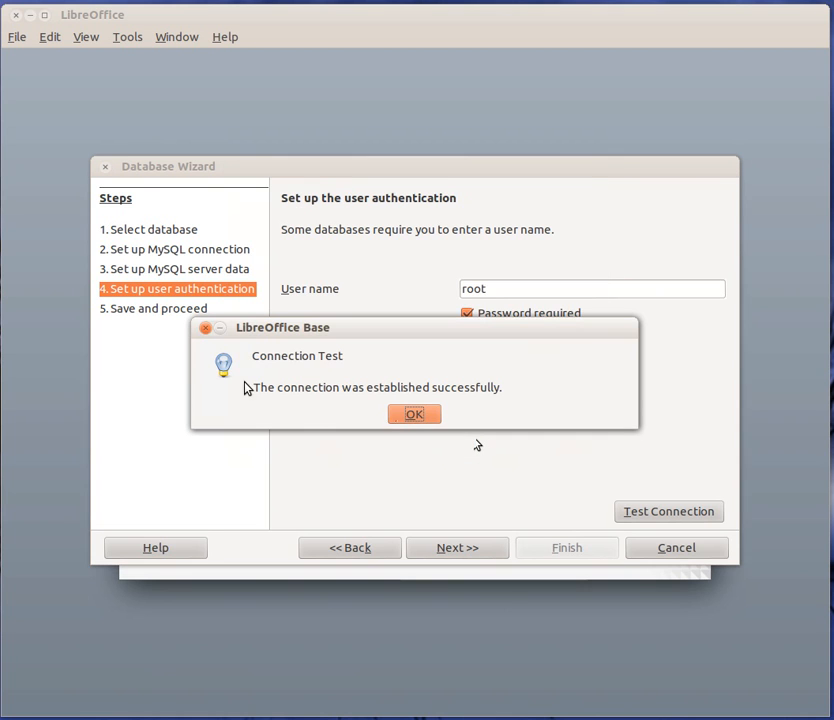
pyautogui.moveTo(377, 377)
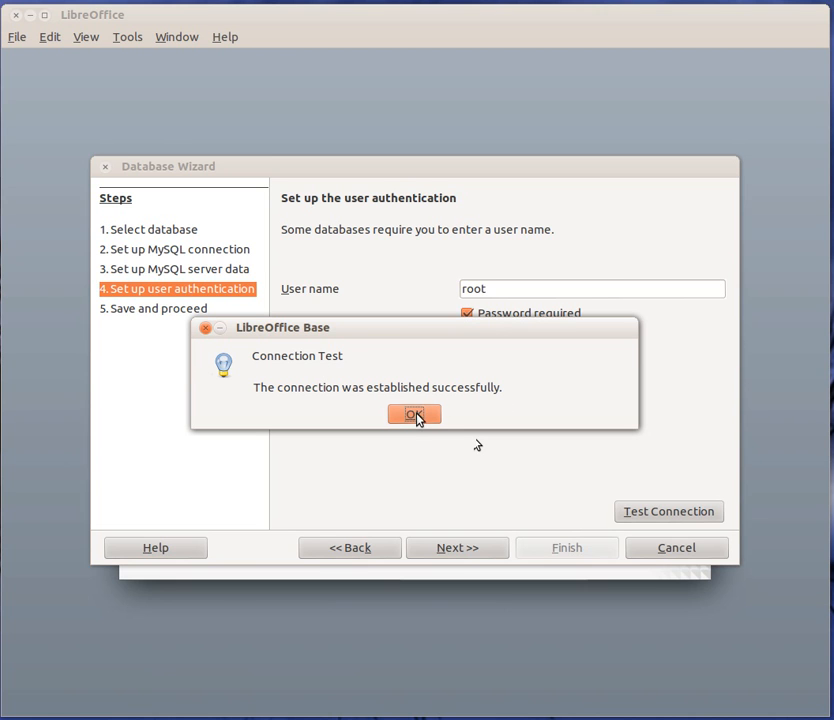
pyautogui.click(414, 414)
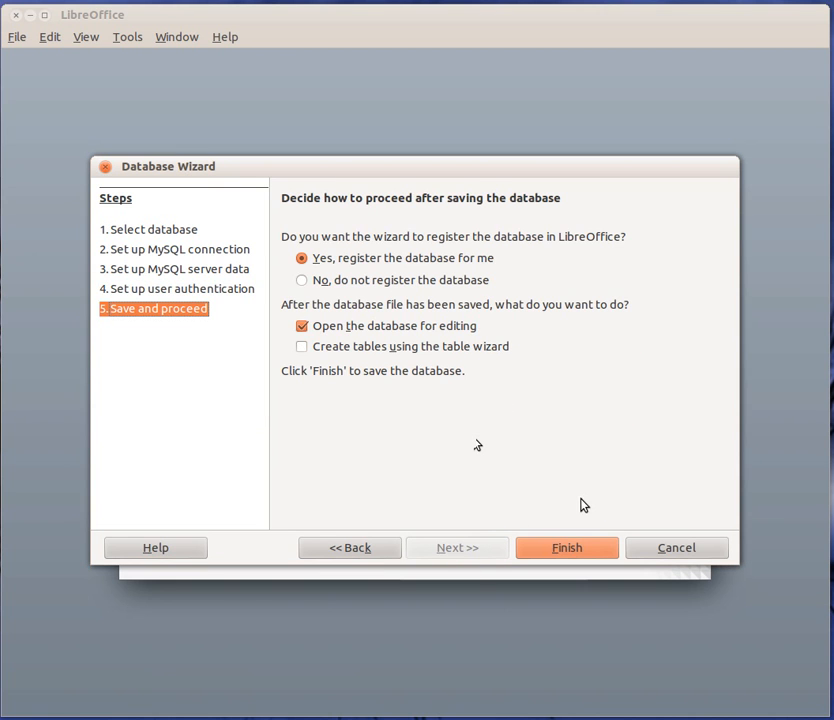
# Step: Finish the wizard, save over New Database.odb, and show the amarokdb tables
pyautogui.click(566, 547)
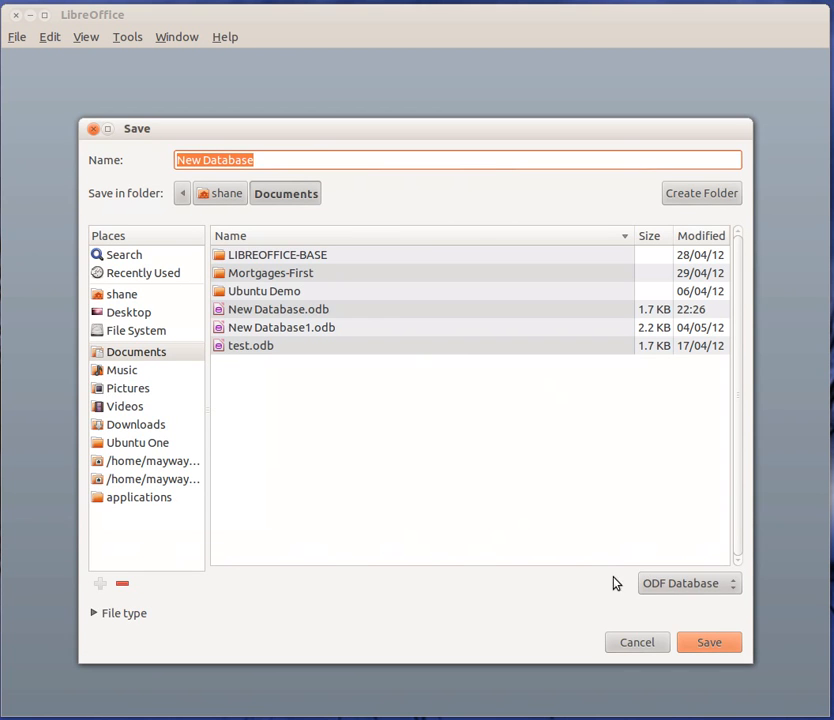
pyautogui.click(709, 642)
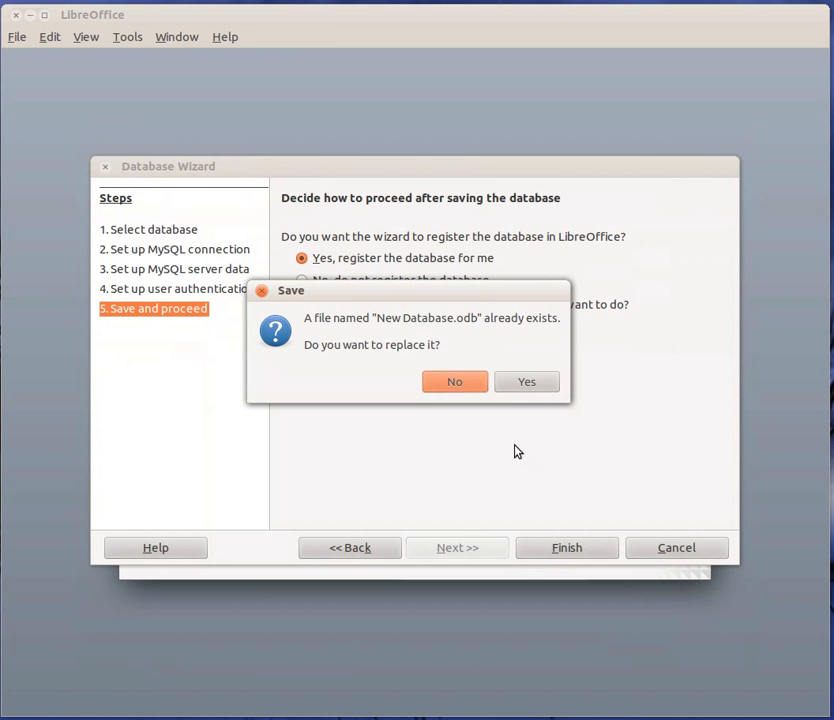
pyautogui.click(526, 381)
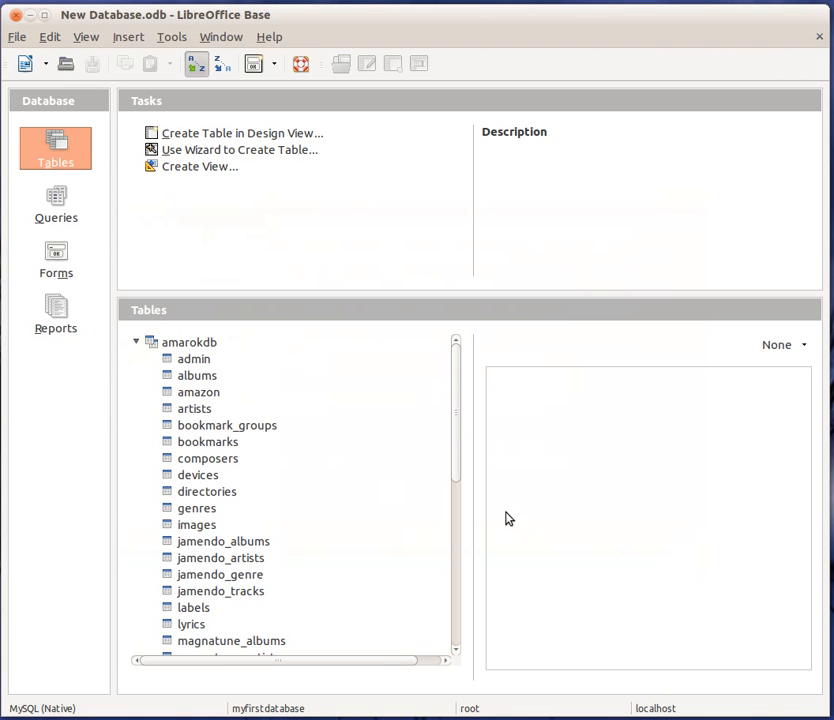
pyautogui.click(188, 342)
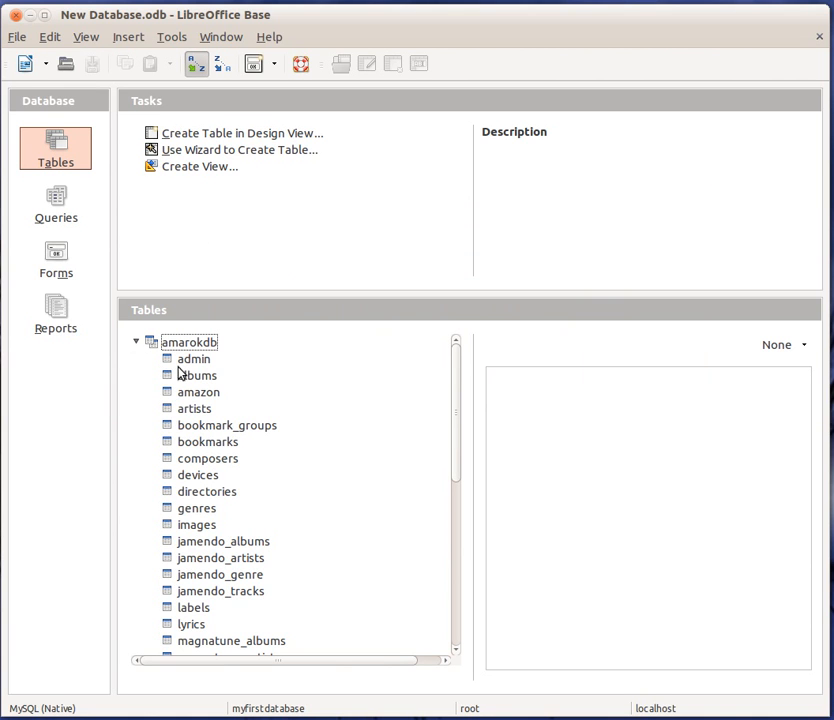